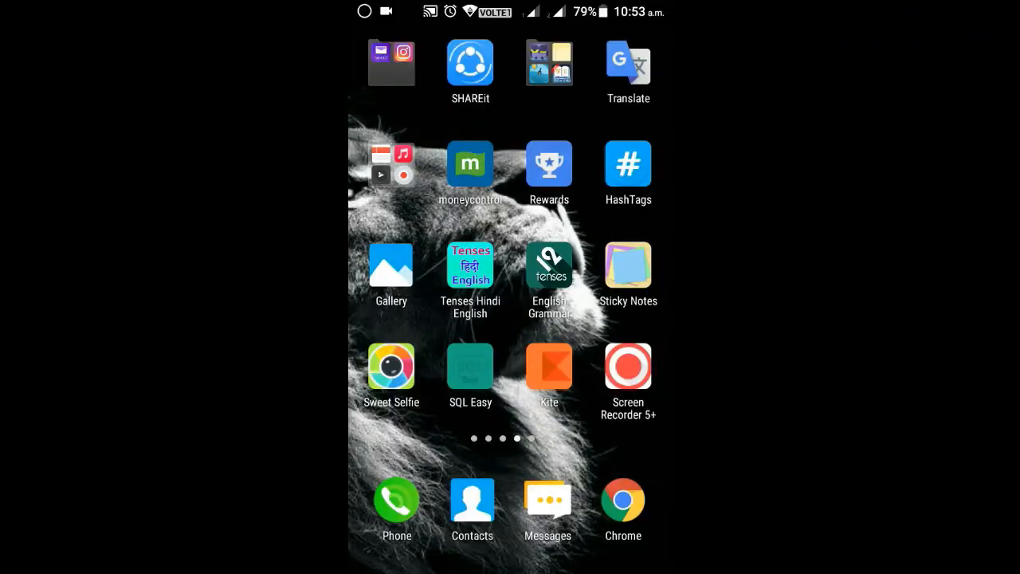
Step: Launch Chrome from the dock and open a new tab on the Google search page
left_click(622, 501)
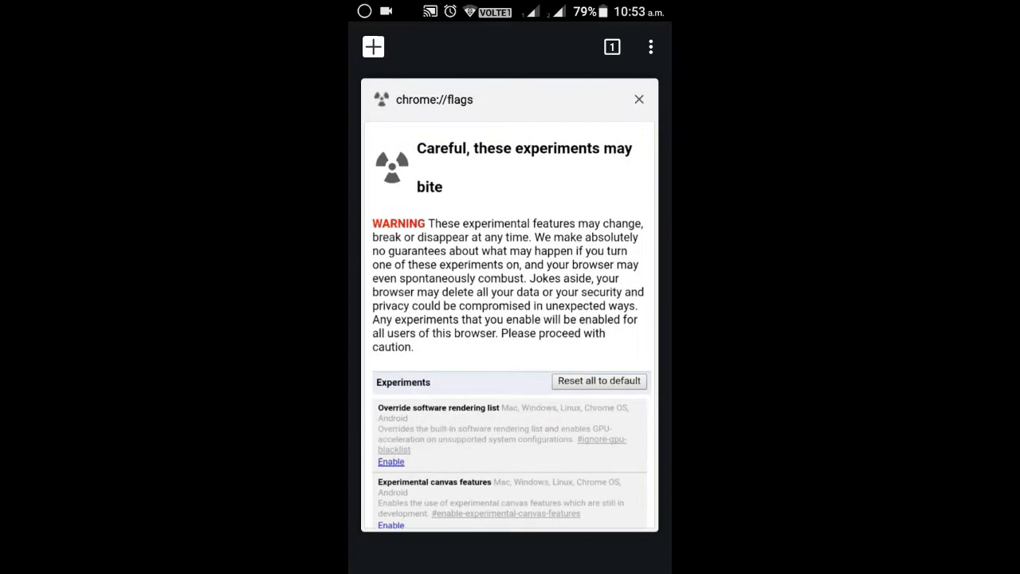
left_click(640, 99)
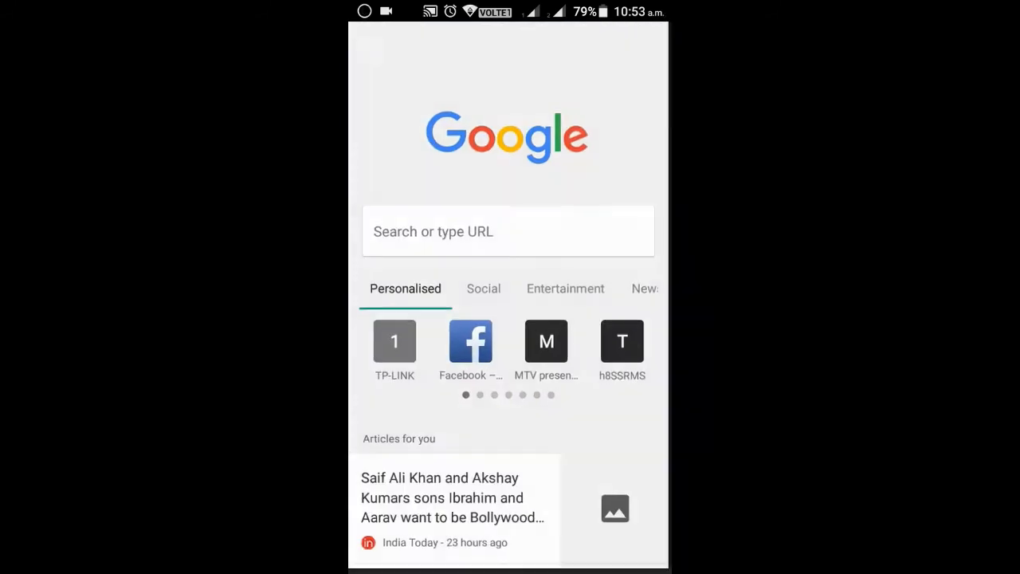
Step: Enter chrome://flags in the address bar to load the experiments page
left_click(508, 231)
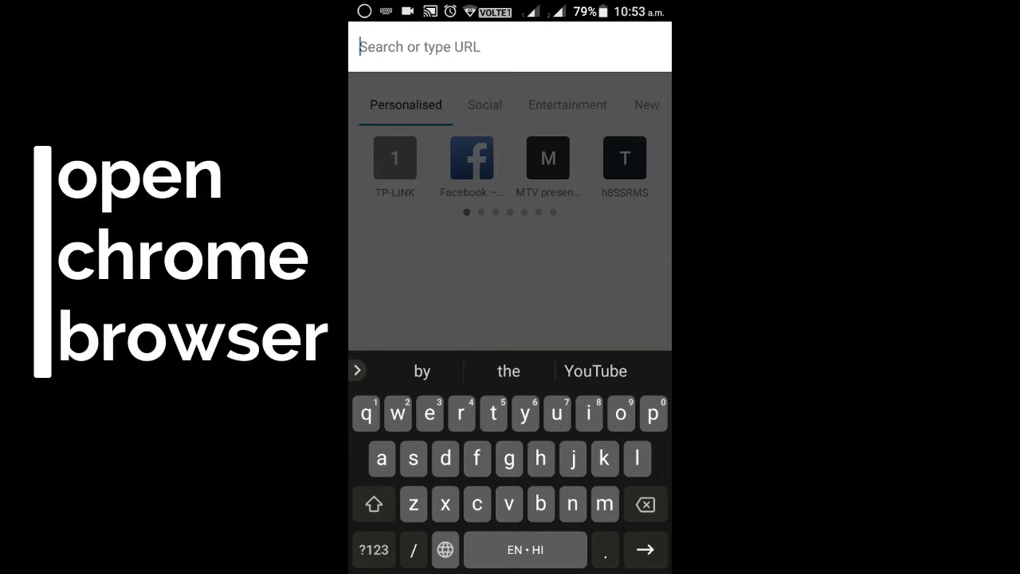
type("chrome://flags")
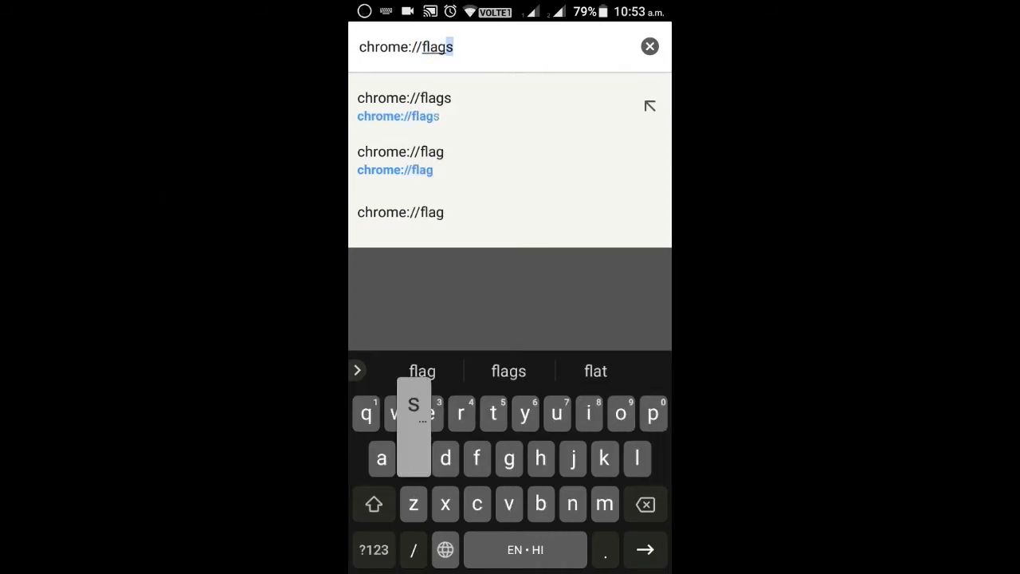
key("Enter")
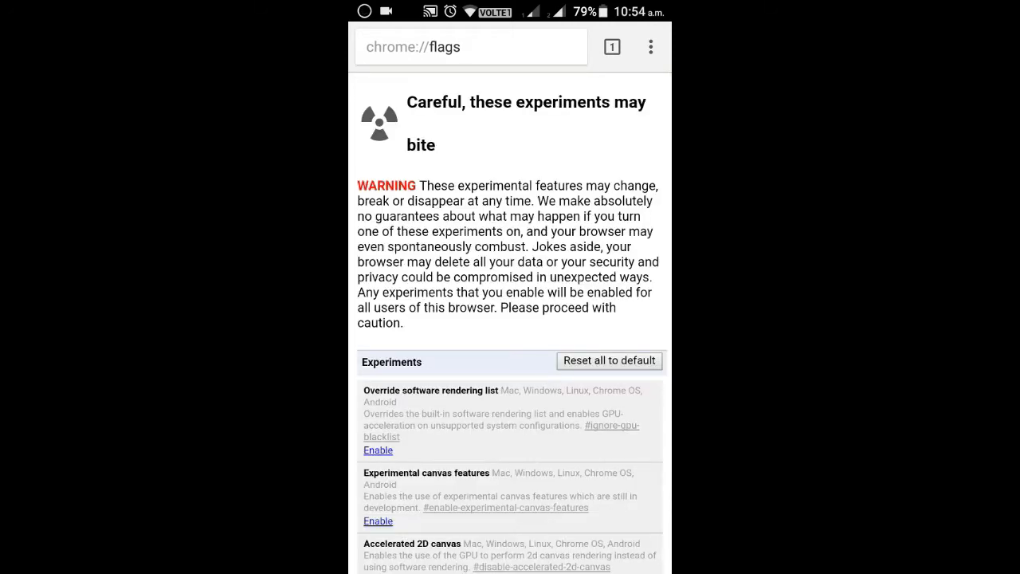
scroll("down", 3)
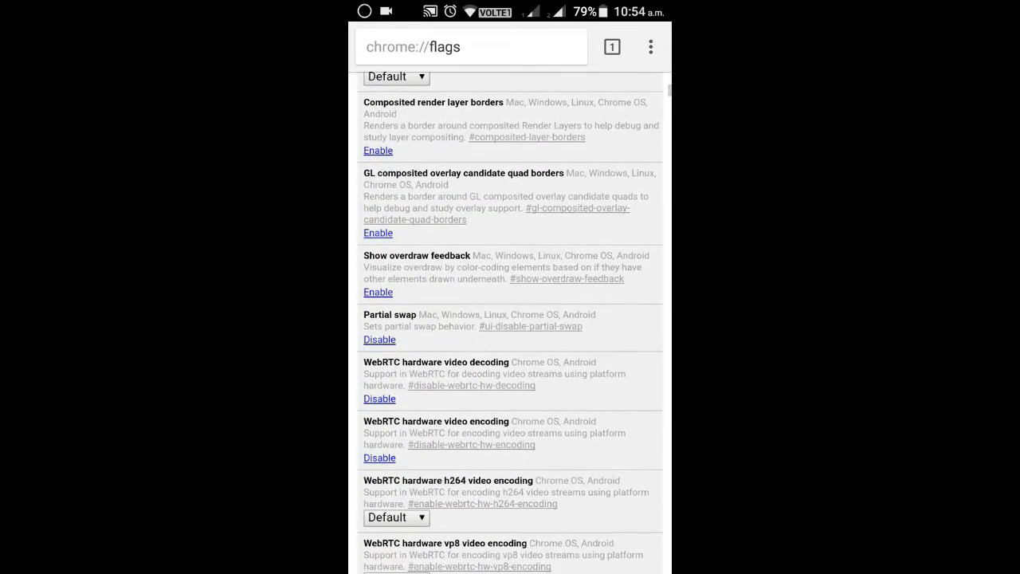
scroll("down", 3)
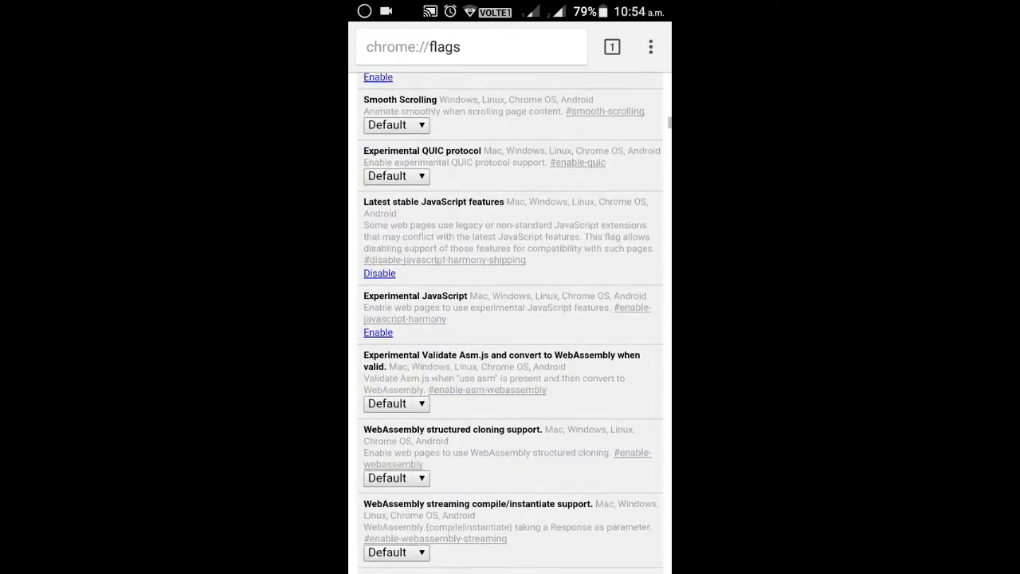
scroll("down", 3)
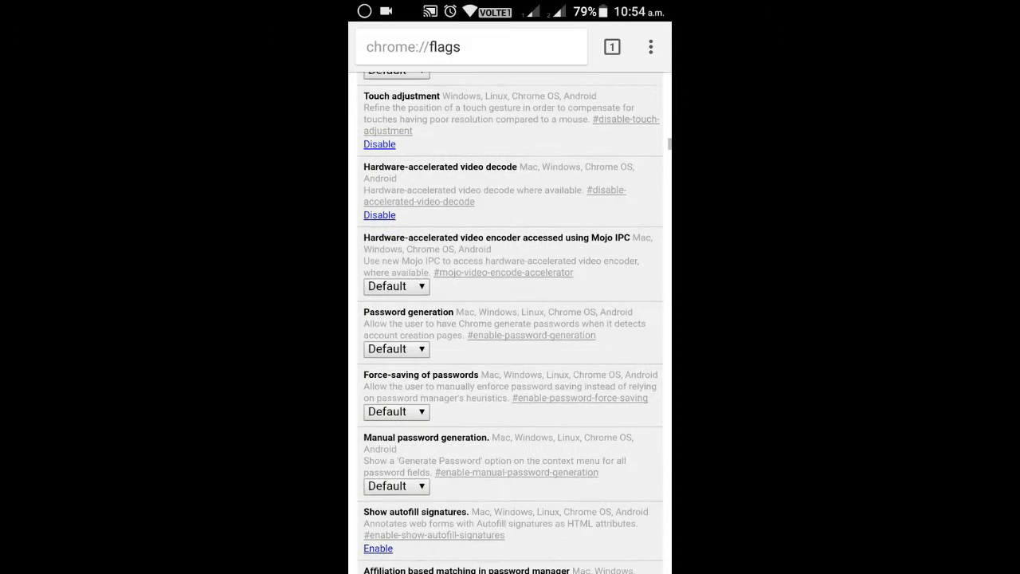
scroll("down", 3)
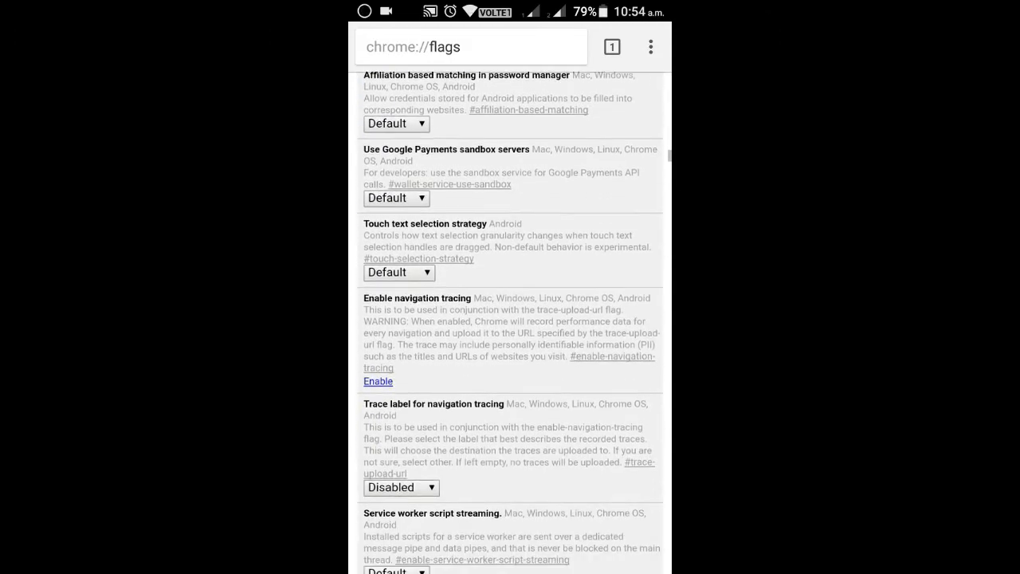
scroll("down", 3)
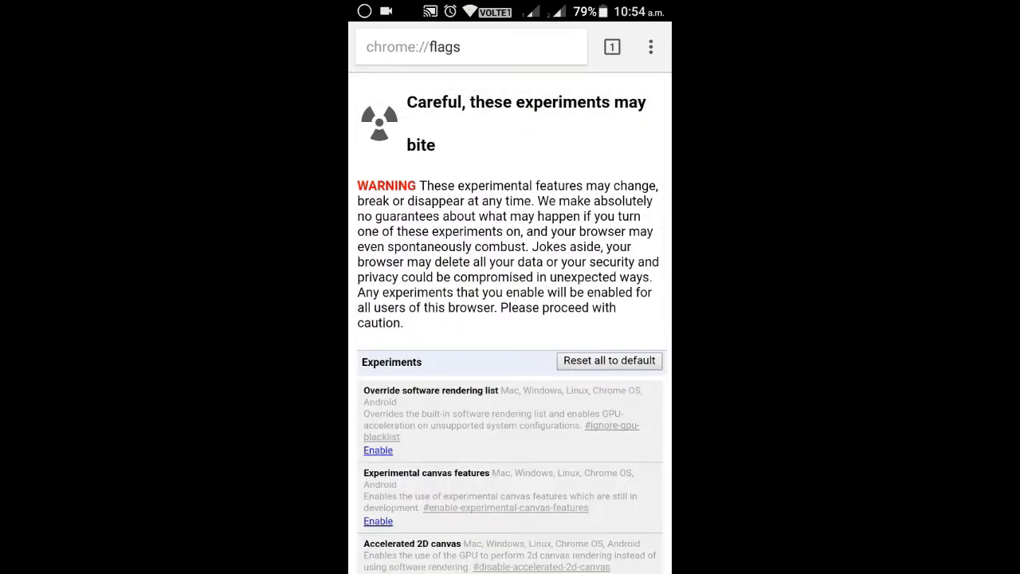
Step: Use Find in page to search the flags for 'chrome home'
left_click(650, 47)
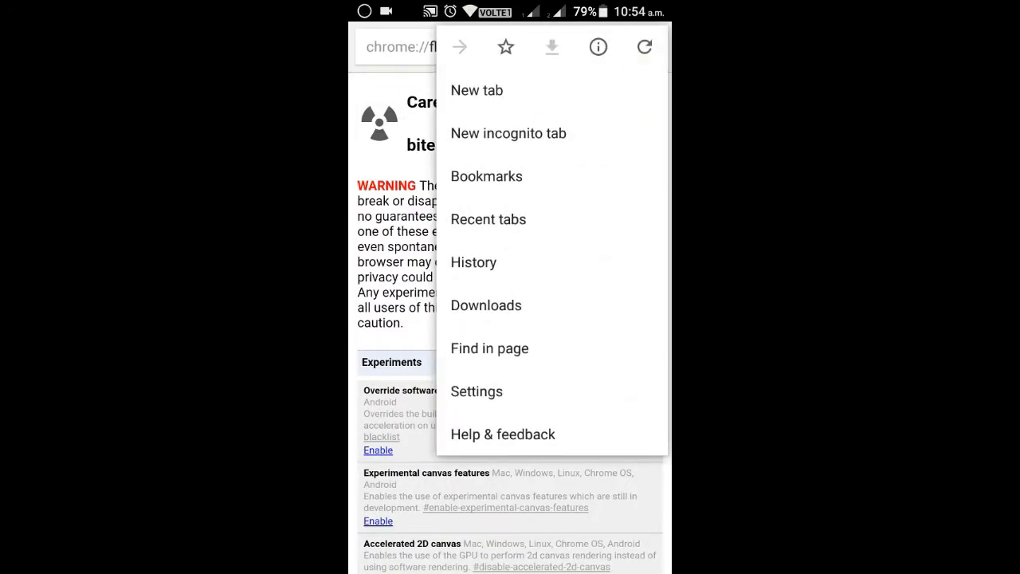
left_click(489, 348)
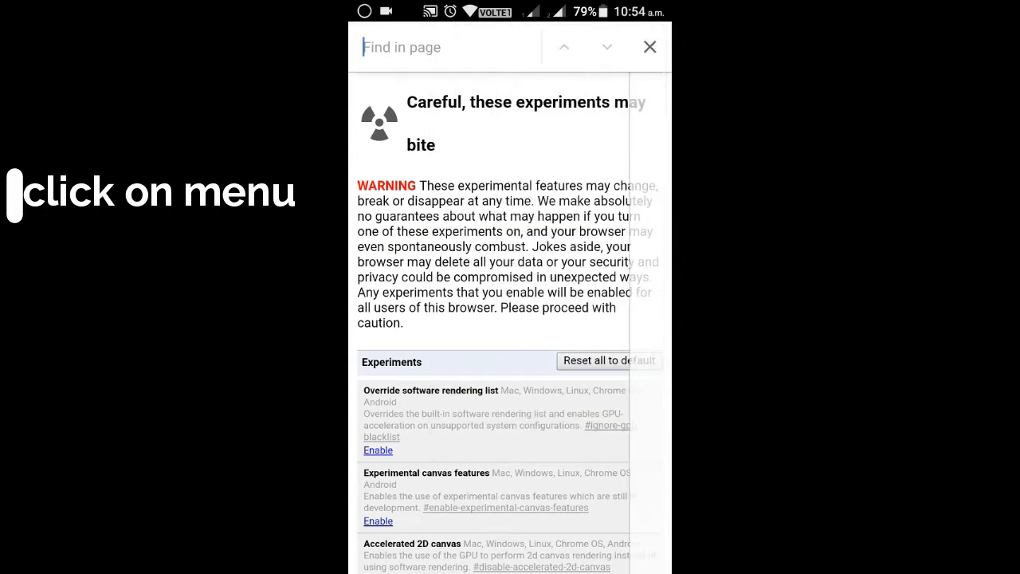
left_click(446, 47)
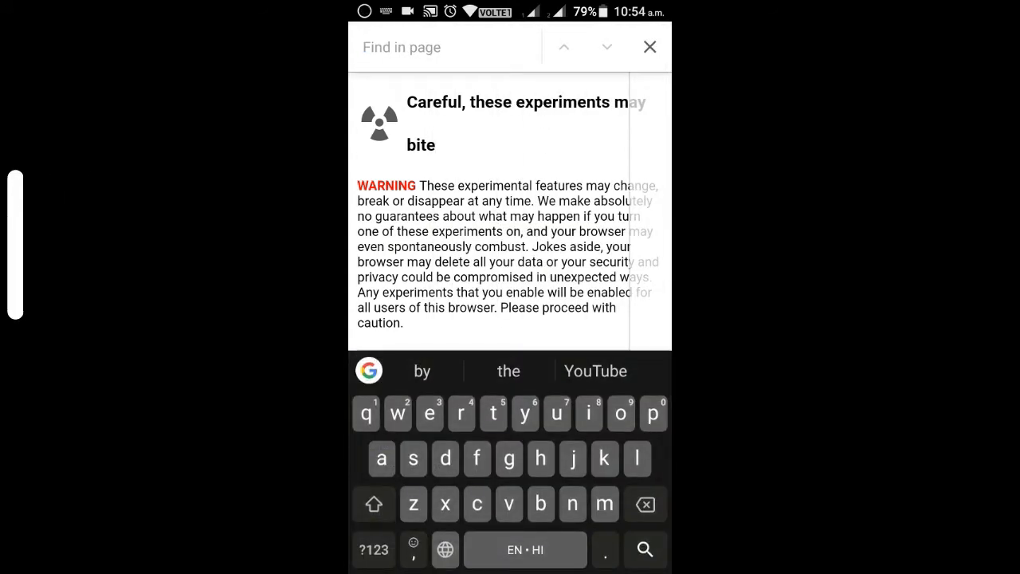
type("chrome")
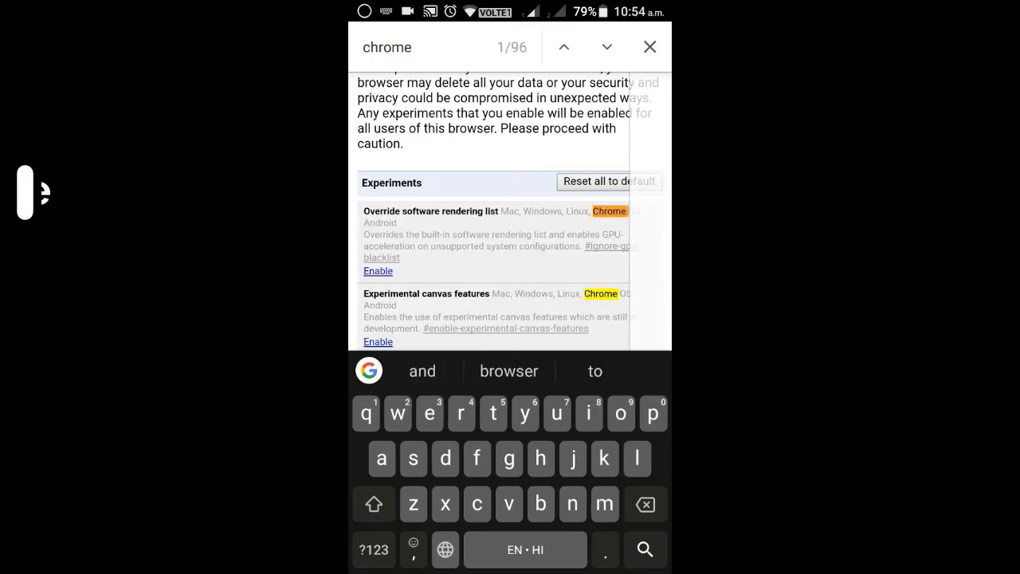
type("home")
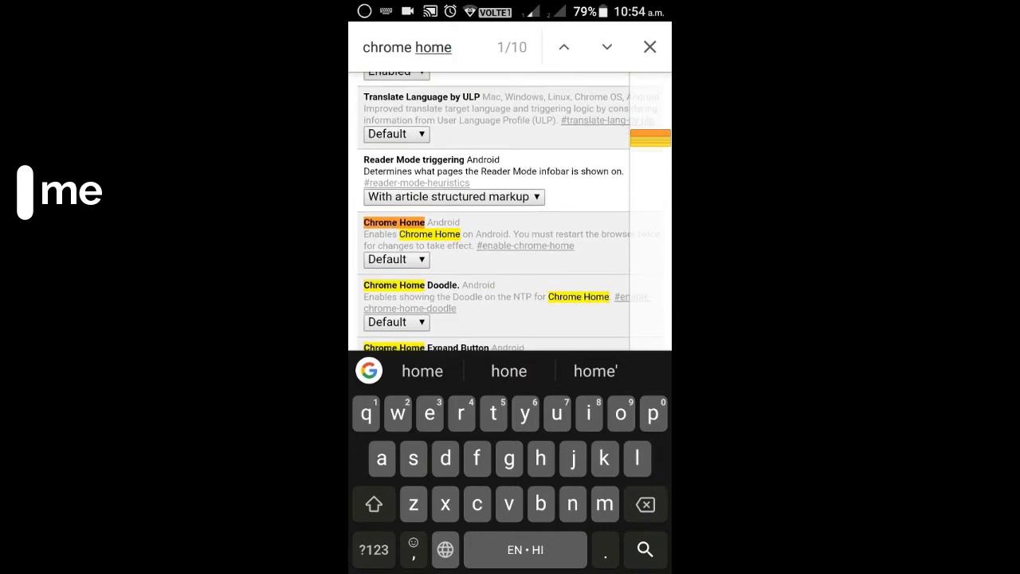
Step: Set the Chrome Home flag to Enabled and restart the browser
left_click(395, 259)
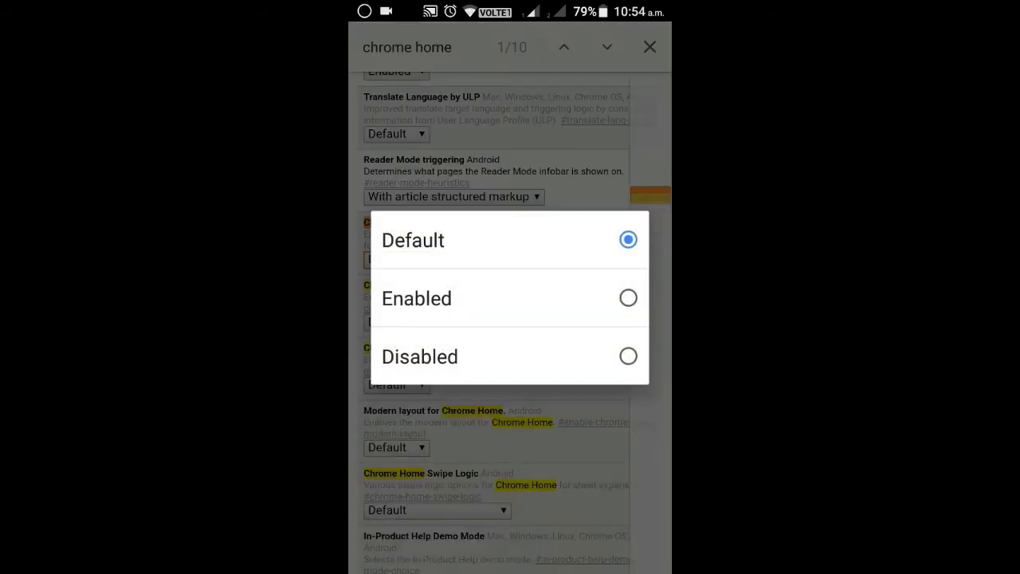
left_click(412, 240)
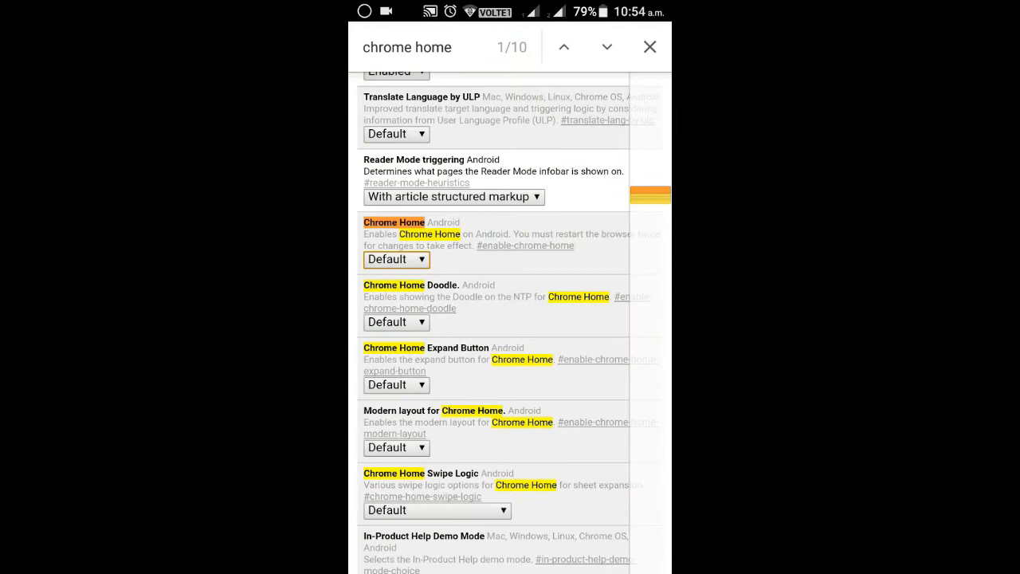
left_click(396, 259)
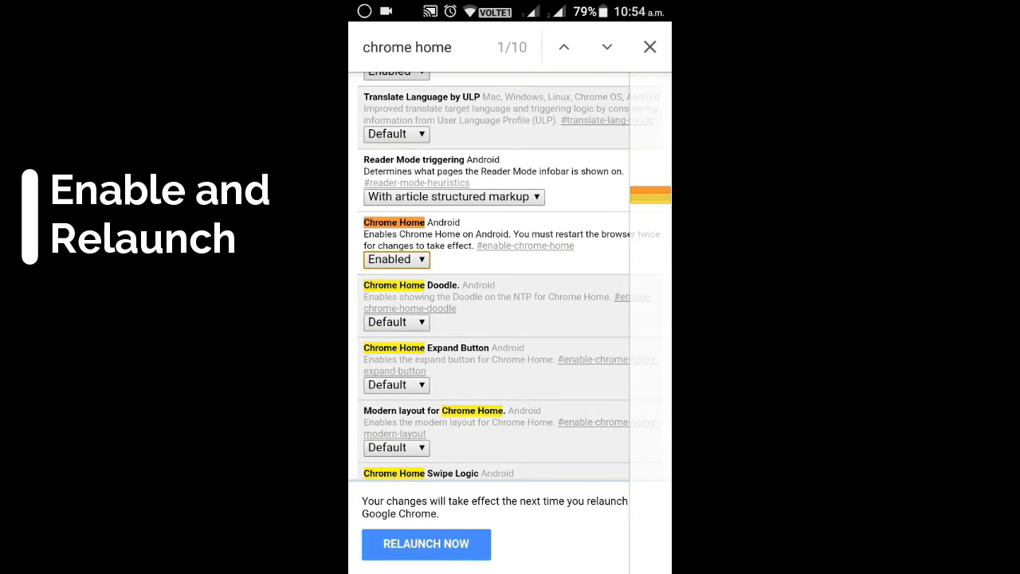
left_click(426, 544)
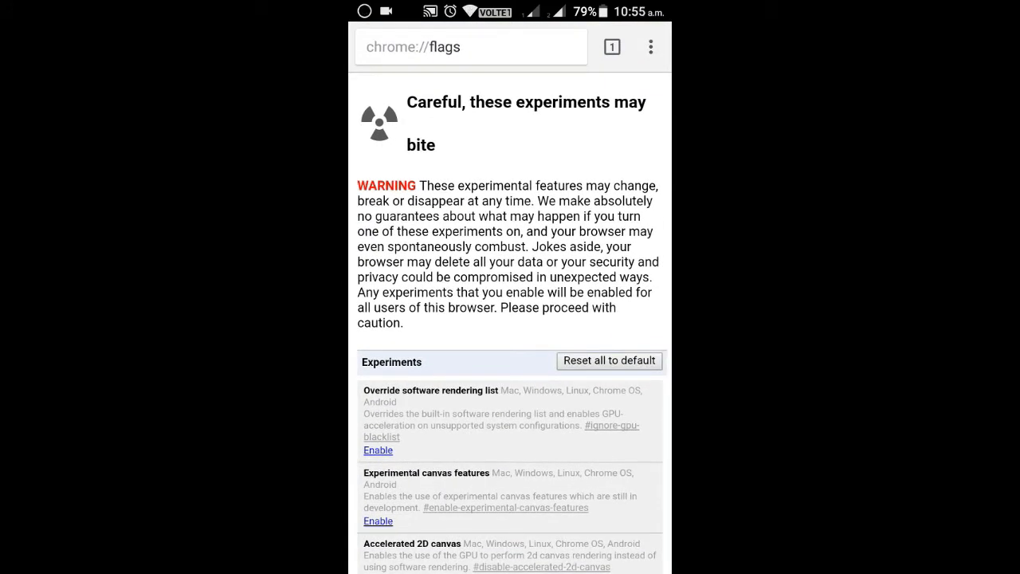
Step: Exit Chrome to the home screen, then relaunch it from its icon
left_click(650, 46)
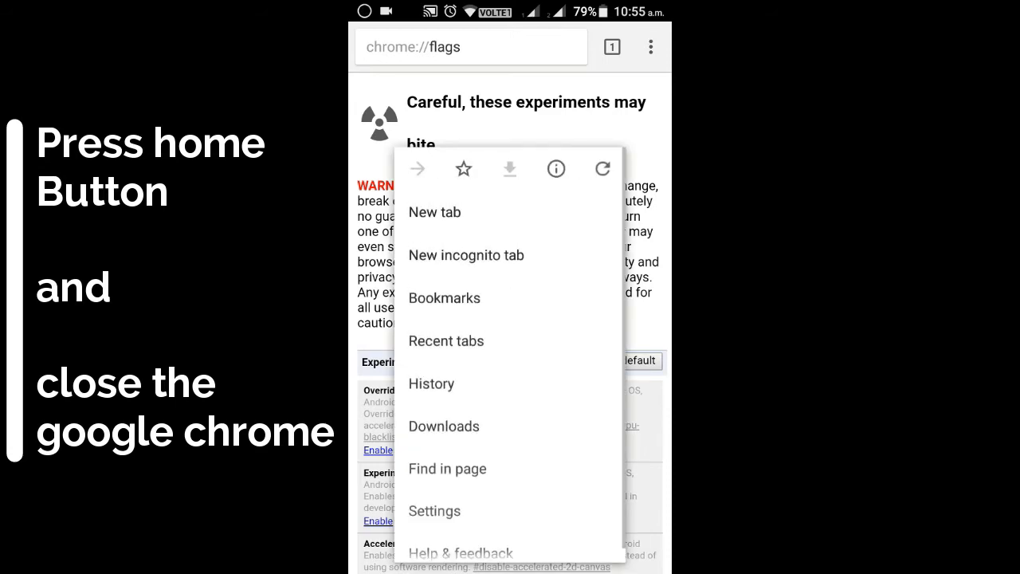
key("Home")
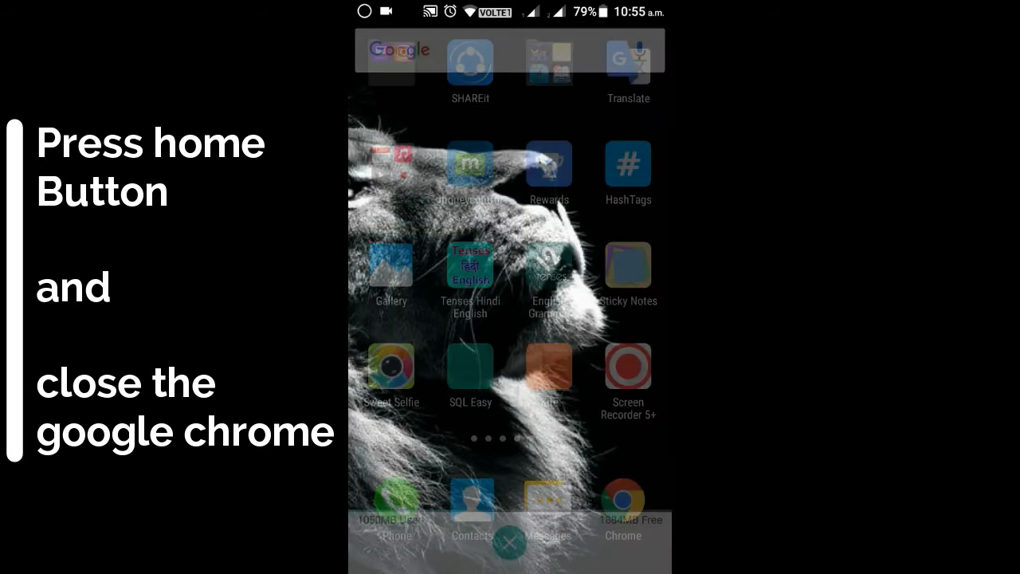
key("HOME")
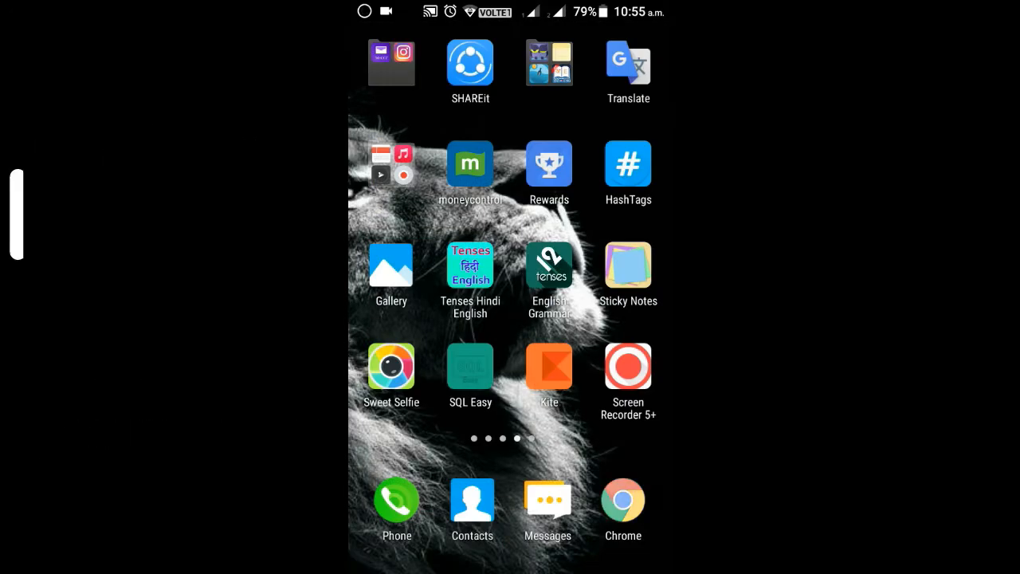
left_click(623, 499)
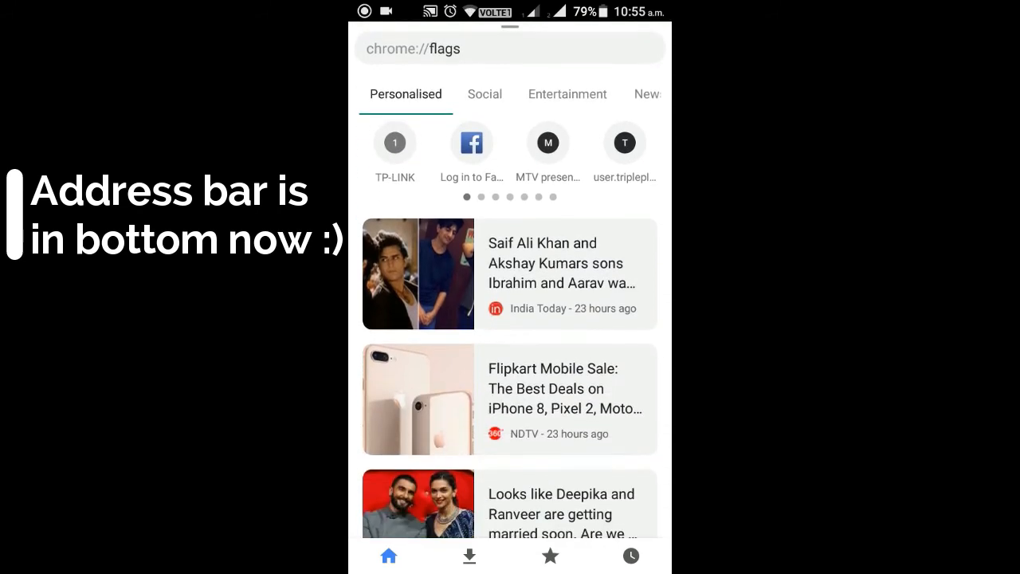
Step: Expand the bottom Chrome Home panel and switch its site suggestions to Social
scroll("down", 3)
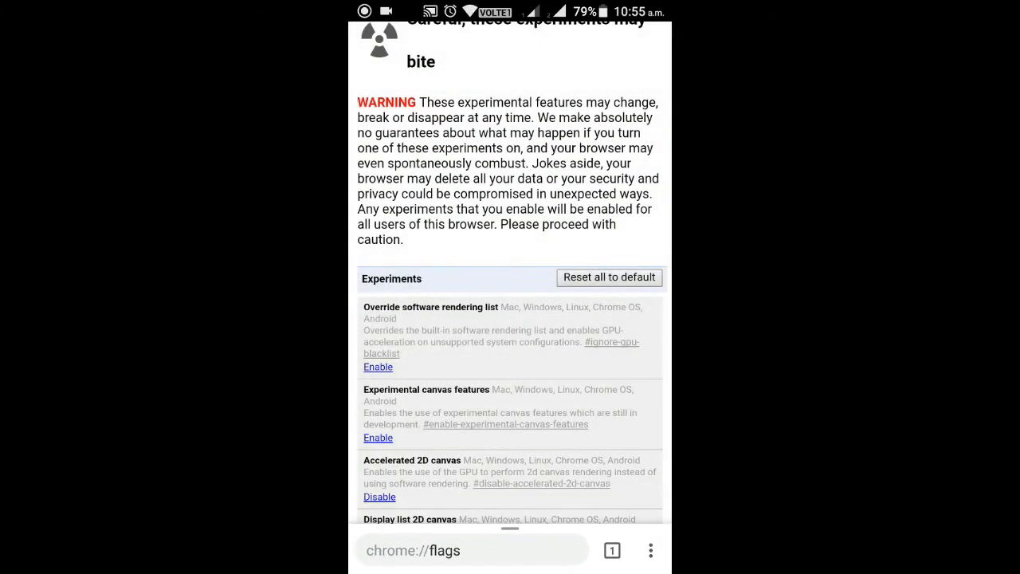
left_click(472, 551)
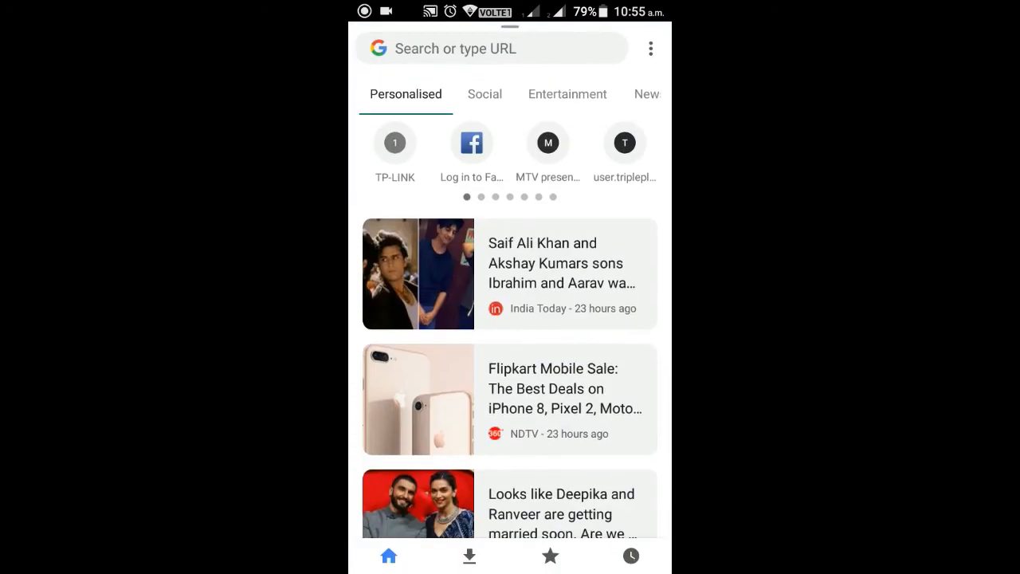
left_click(485, 94)
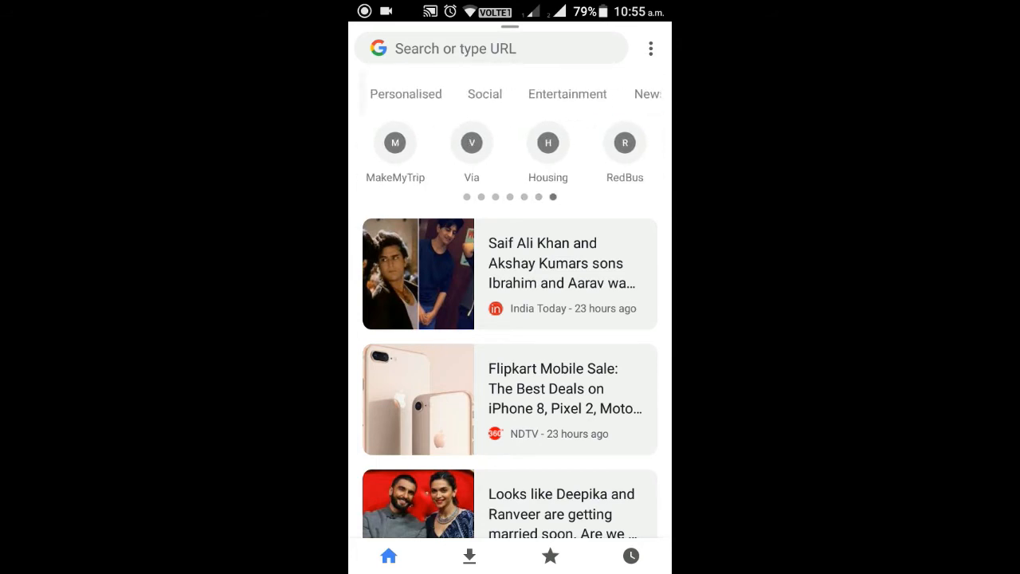
left_click(485, 93)
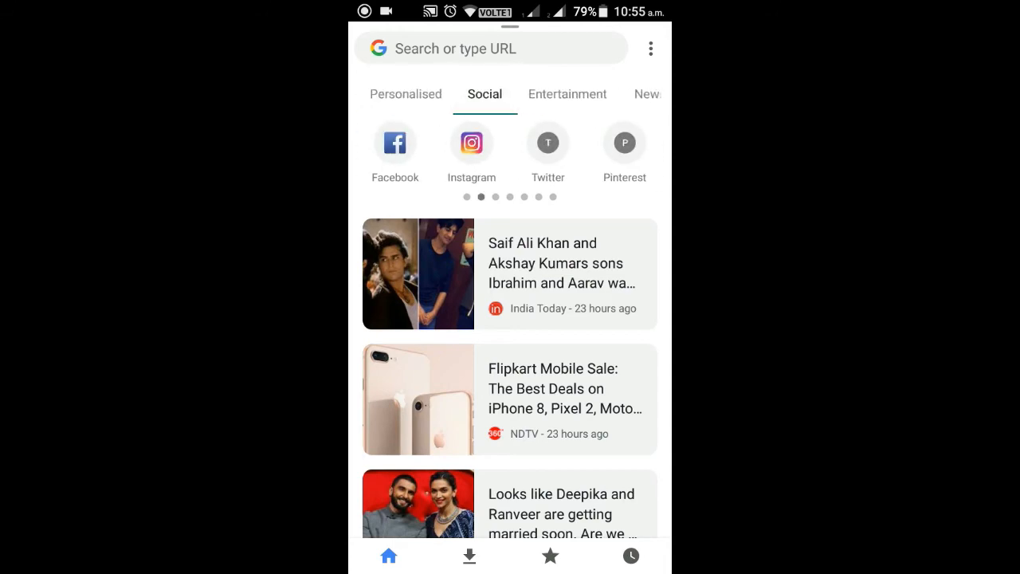
Step: Scroll down through the panel's news articles
scroll("down", 3)
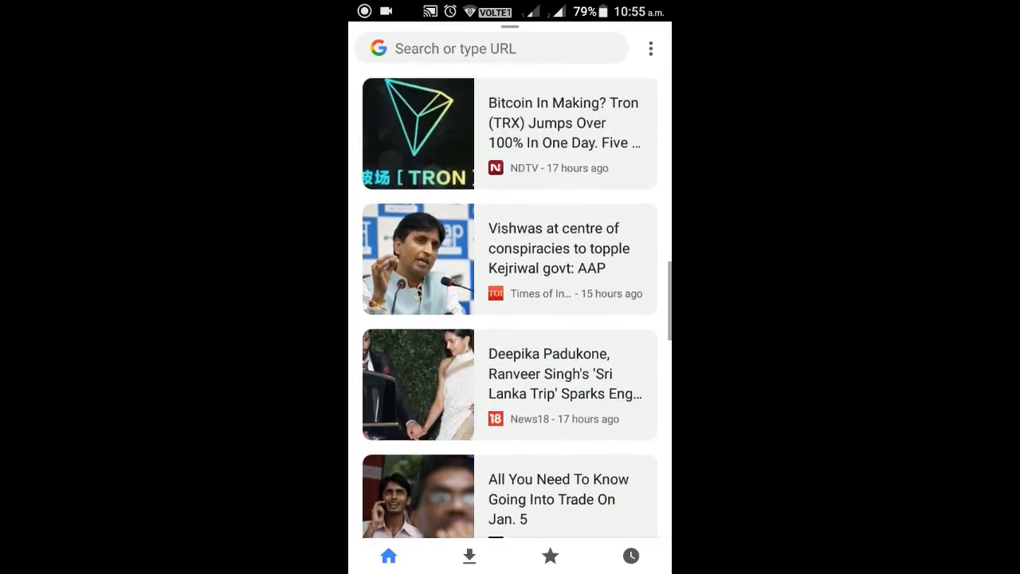
scroll("down", 3)
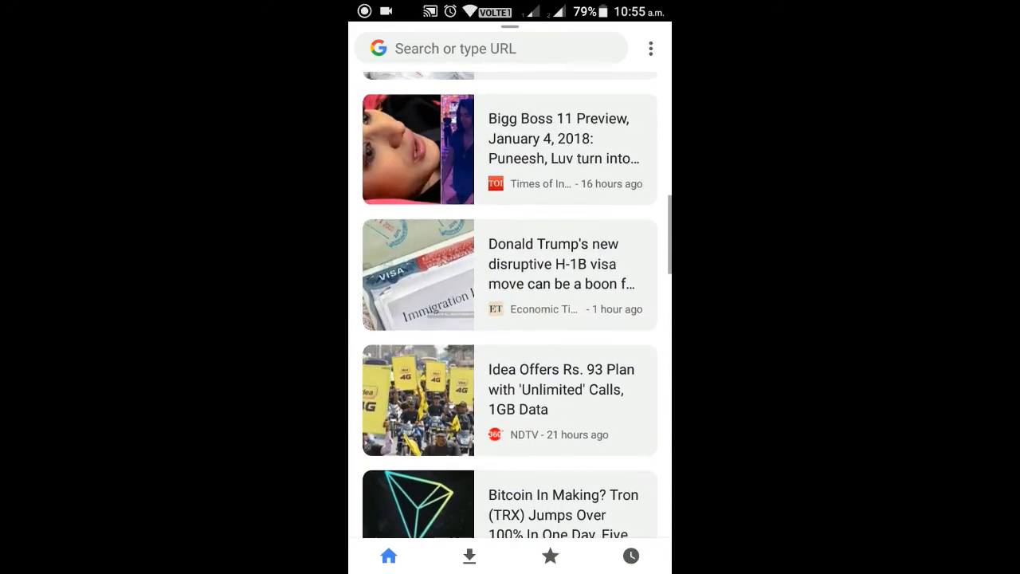
scroll("down", 3)
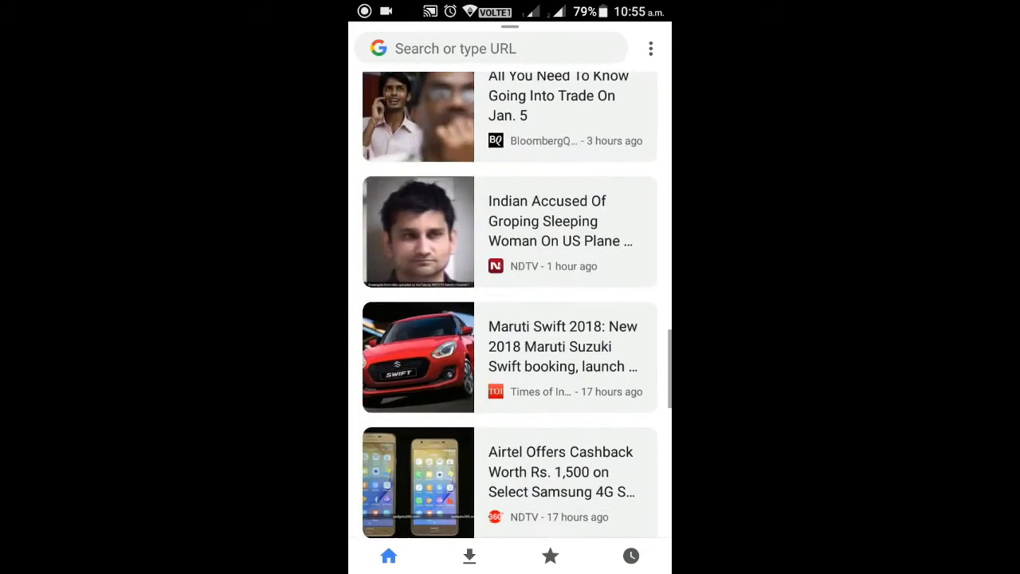
scroll("down", 3)
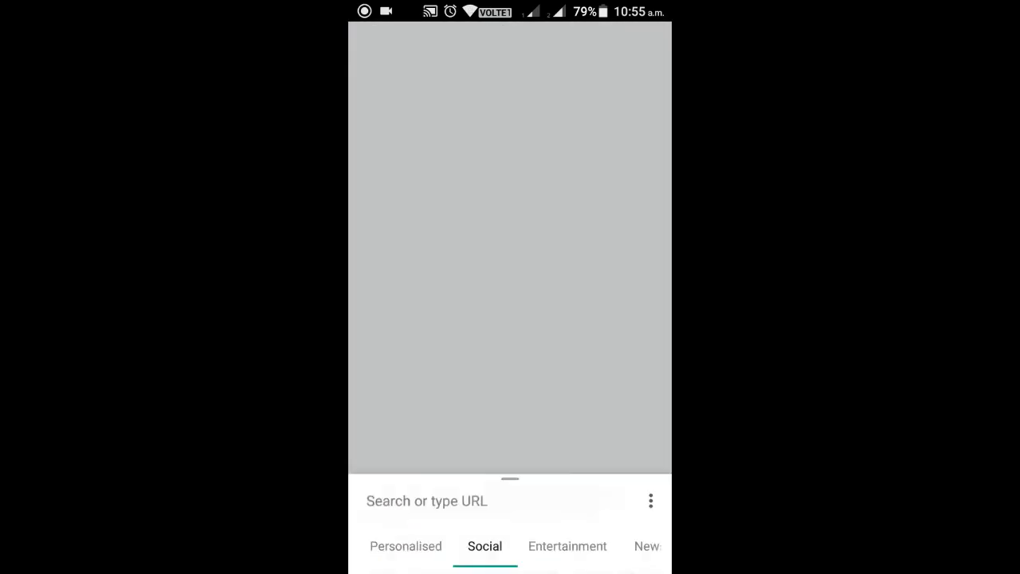
Step: Open a new incognito tab with Google loaded and select its address for editing
left_click(651, 501)
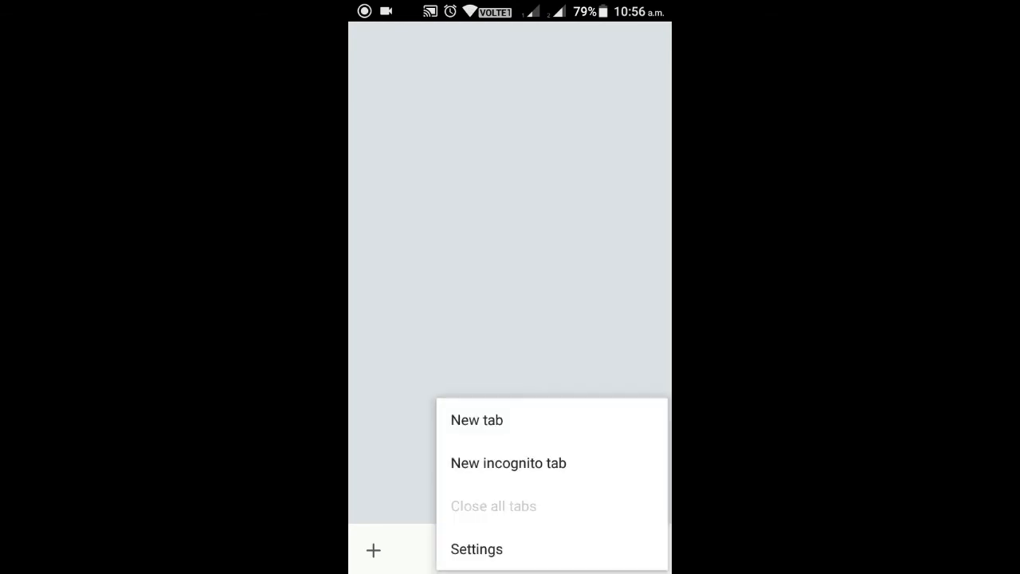
left_click(509, 463)
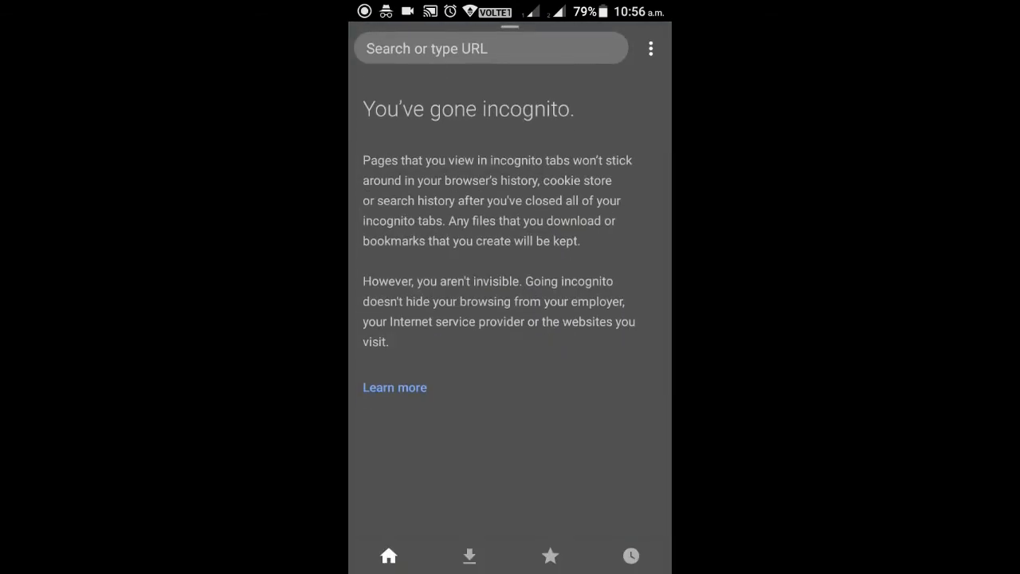
left_click(490, 48)
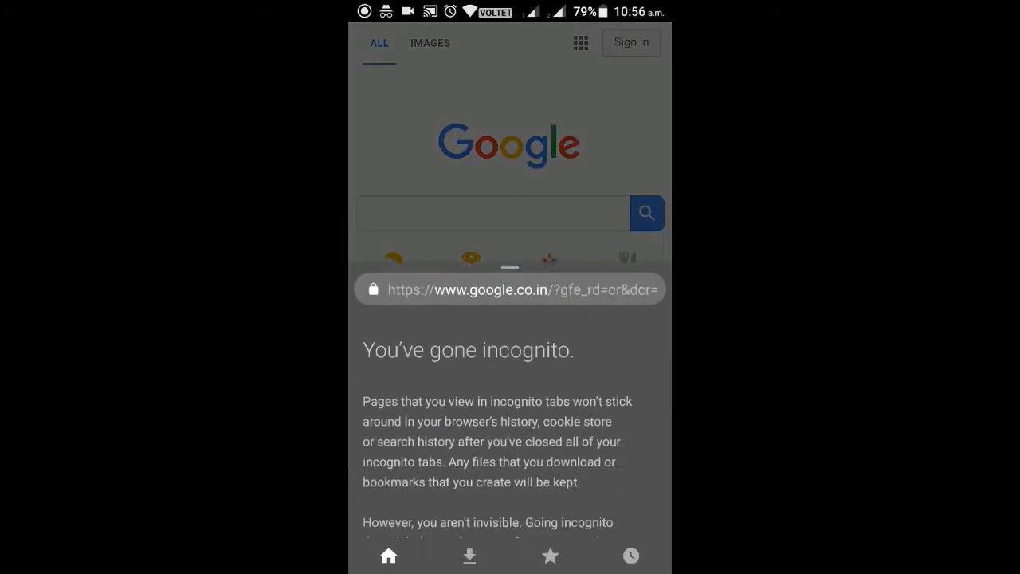
scroll("down", 3)
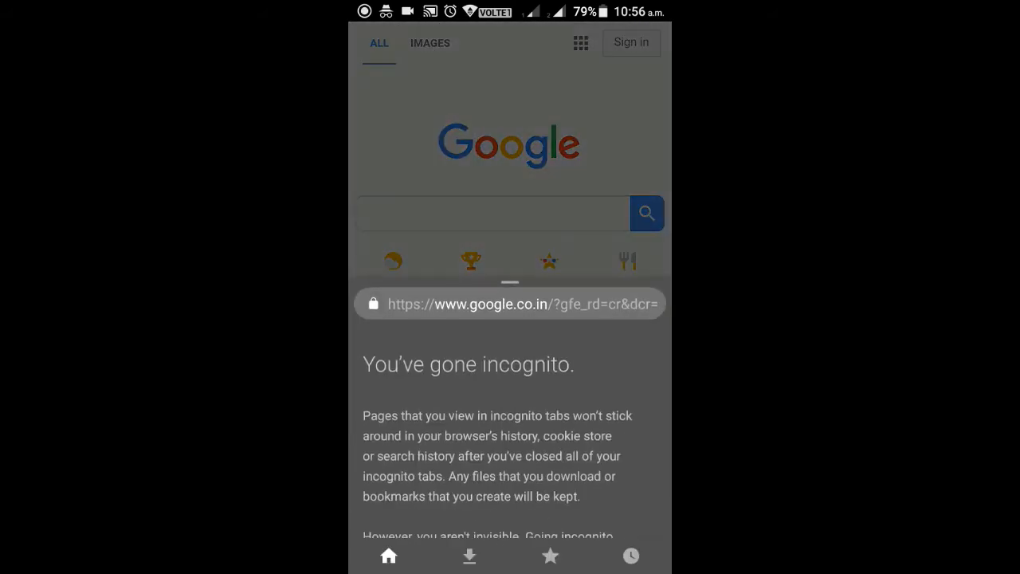
left_click(510, 304)
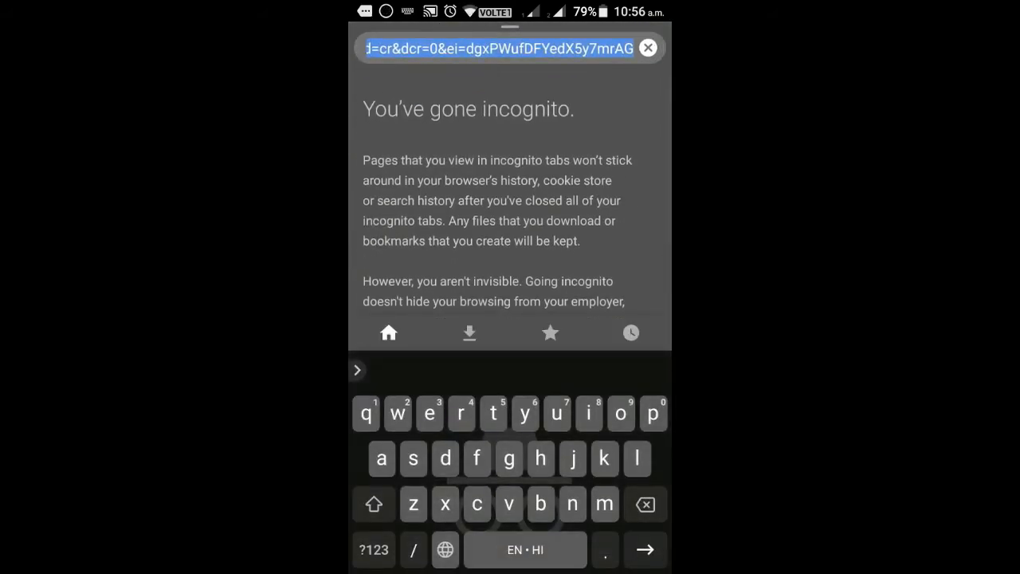